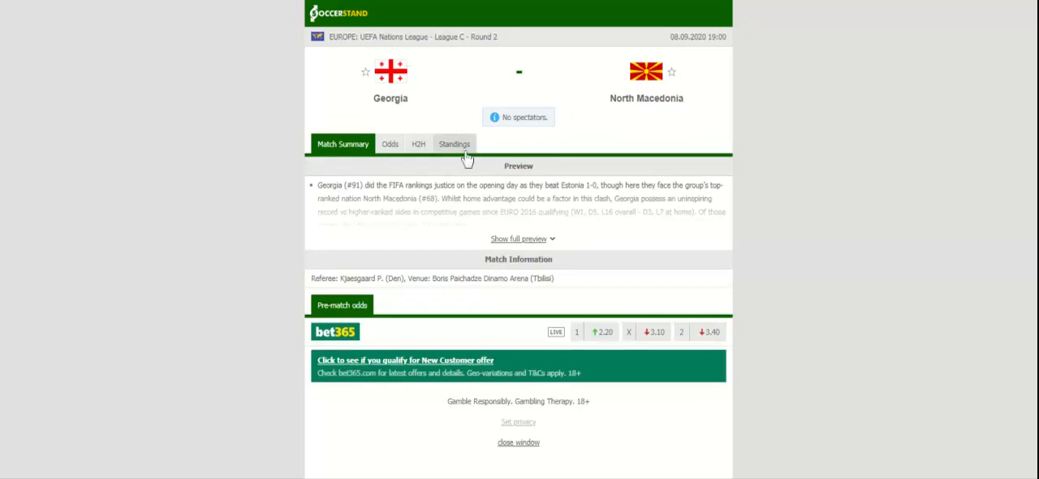
Show the Group 2 overall standings for the Georgia vs North Macedonia Nations League match.
{"action": "left_click", "coordinate": [454, 143]}
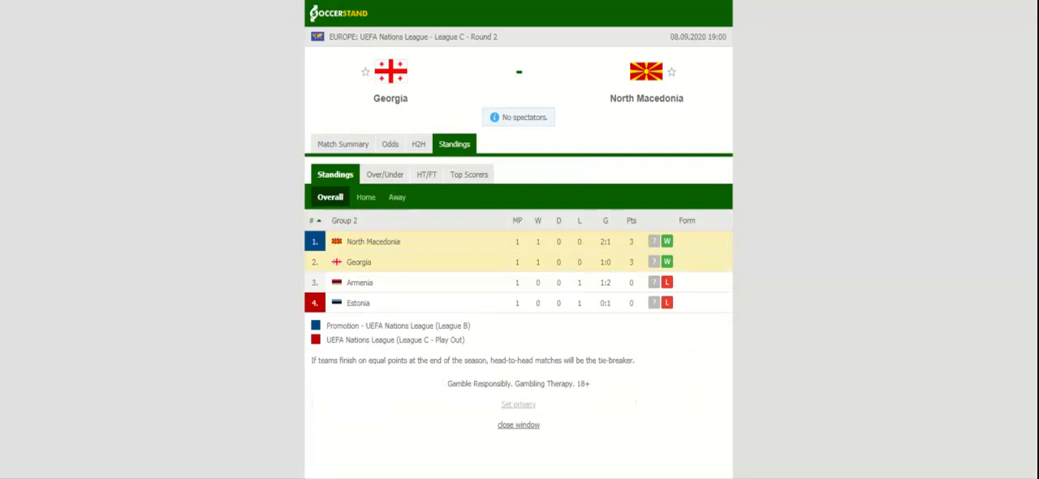
{"action": "mouse_move", "coordinate": [419, 168]}
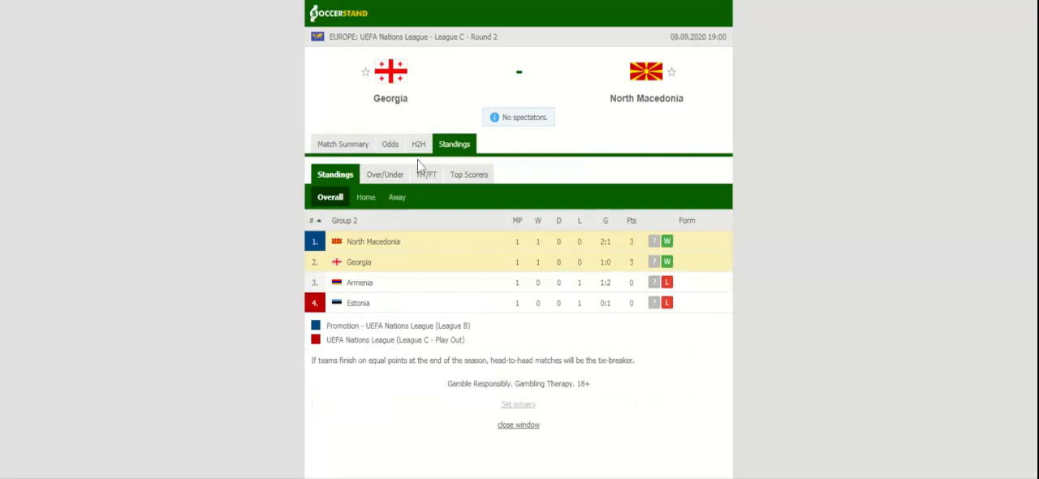
Review both teams' head-to-head recent results, then show the bookmakers' full-time 1X2 odds.
{"action": "left_click", "coordinate": [413, 143]}
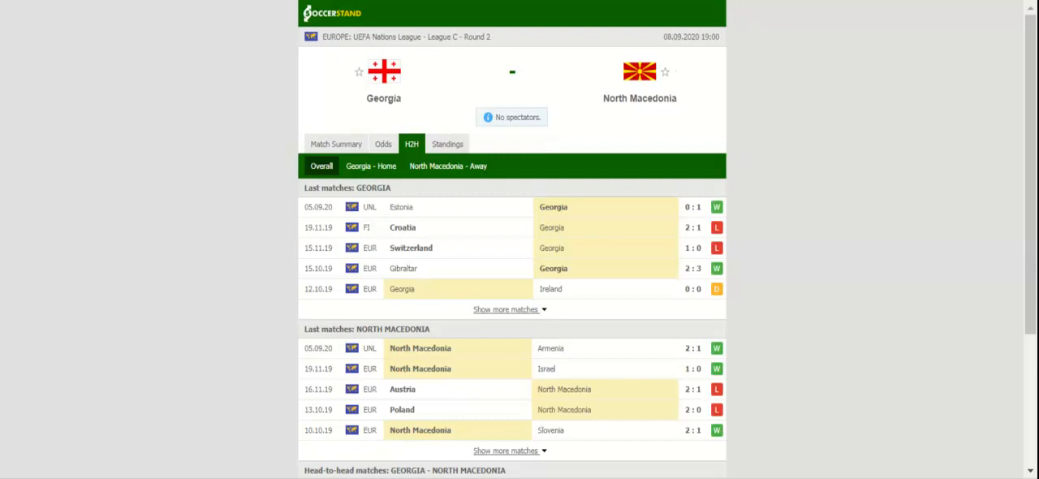
{"action": "left_click", "coordinate": [383, 143]}
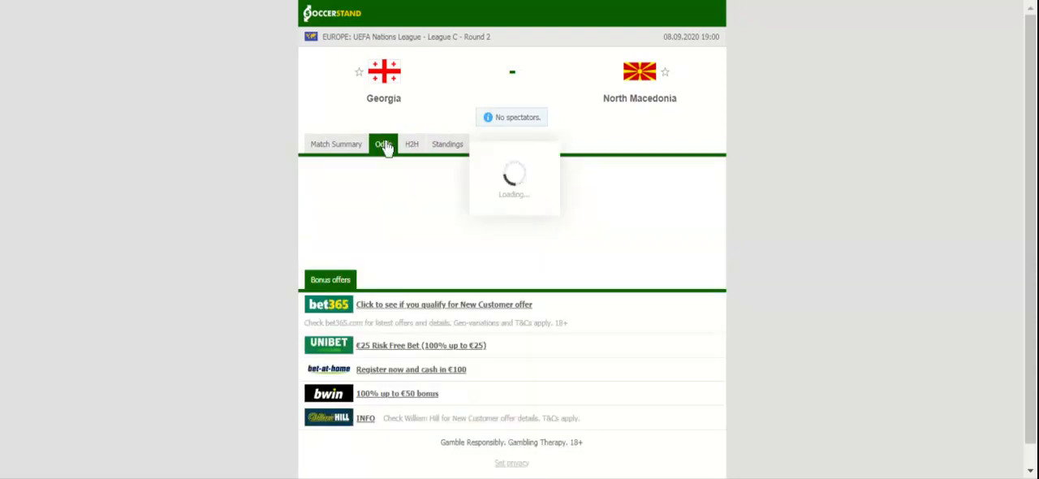
{"action": "left_click", "coordinate": [383, 142]}
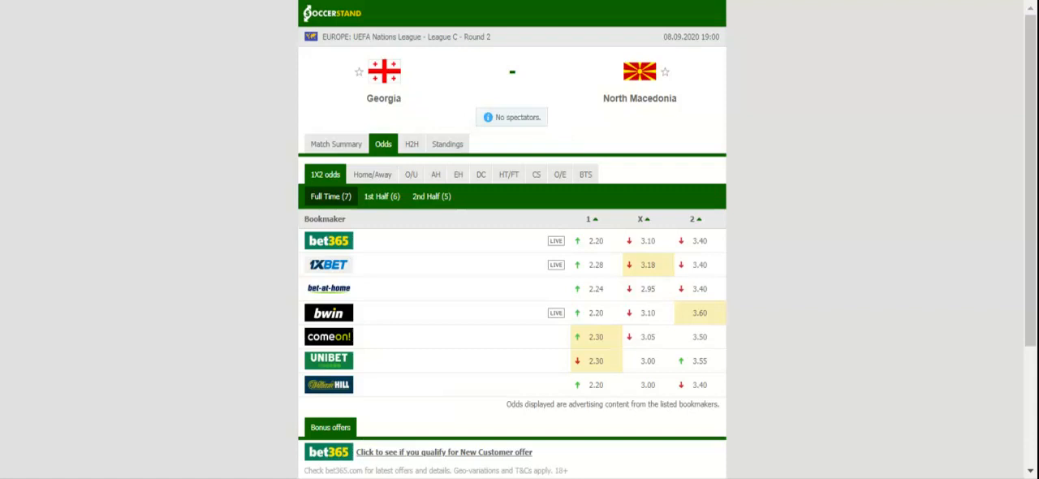